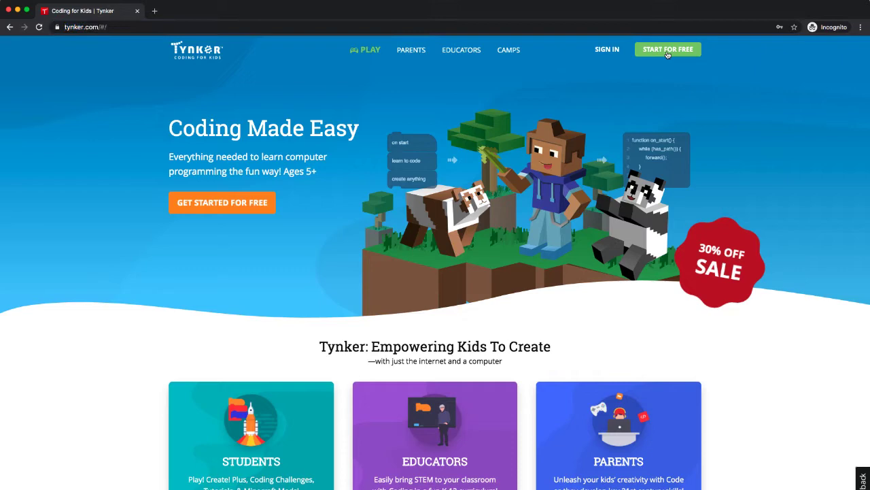
- Begin a free Tynker sign-up and choose the Teacher account type
{"action": "left_click", "coordinate": [667, 49]}
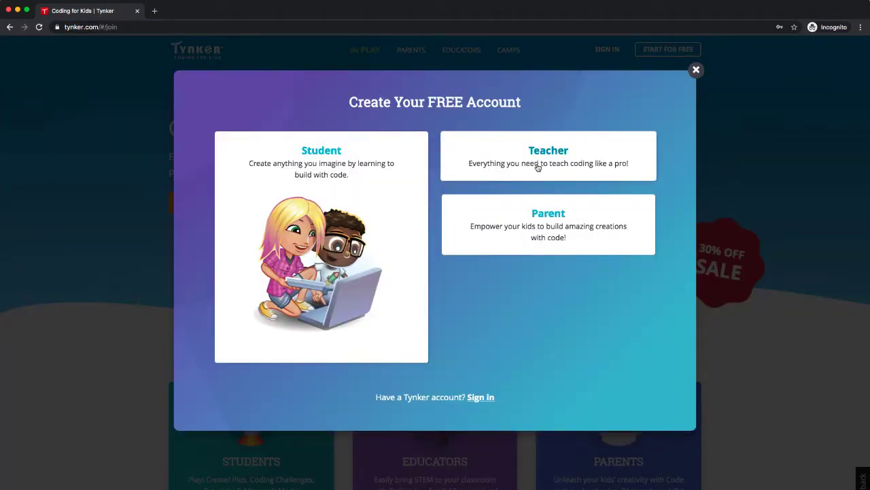
{"action": "left_click", "coordinate": [548, 155]}
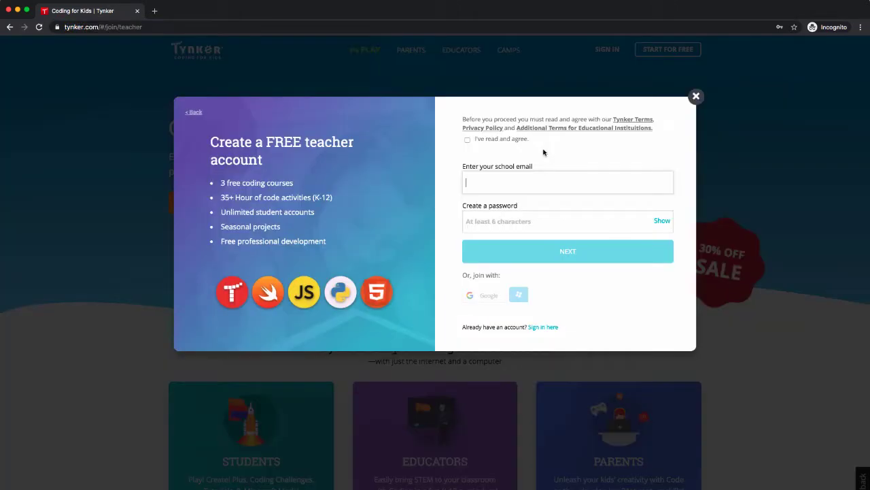
{"action": "mouse_move", "coordinate": [373, 262]}
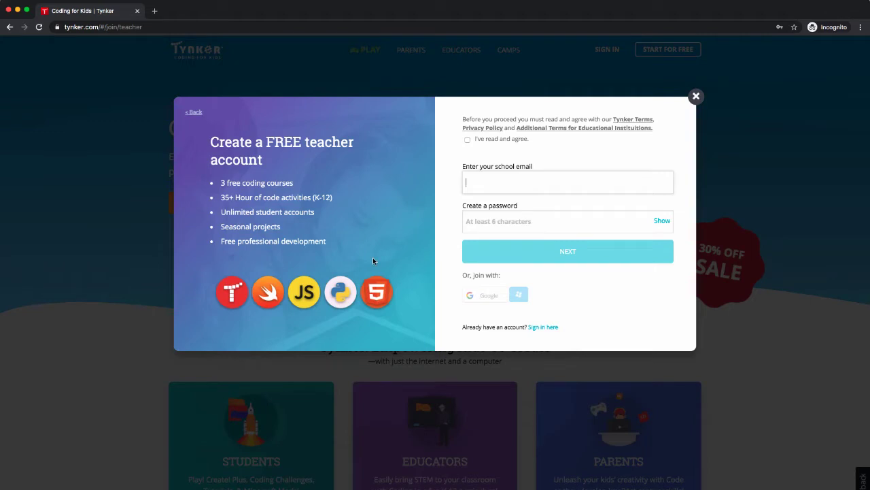
{"action": "mouse_move", "coordinate": [432, 212]}
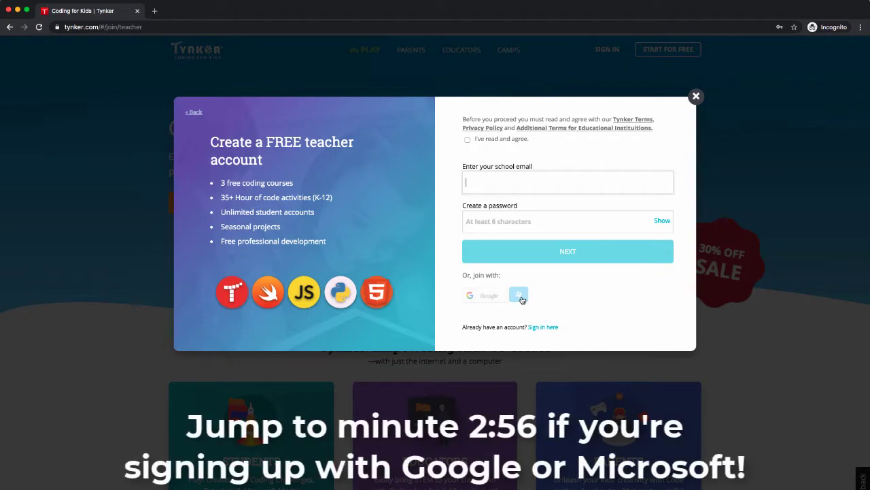
{"action": "left_click", "coordinate": [567, 183]}
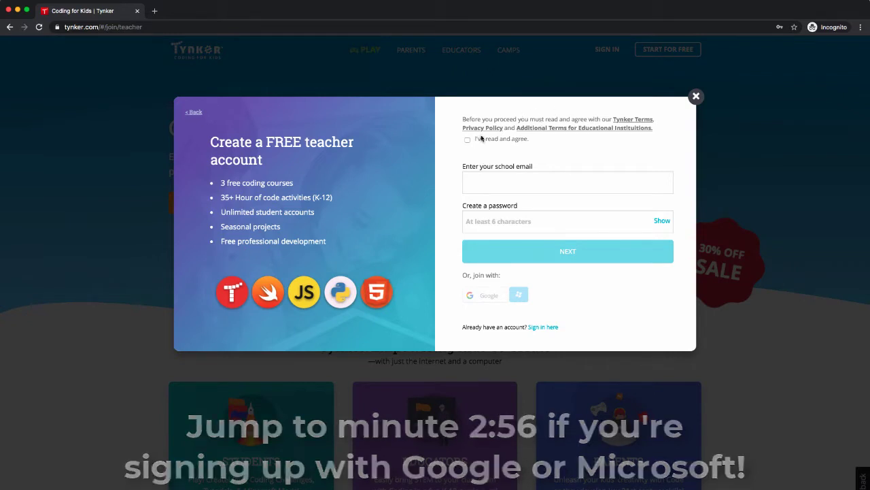
{"action": "left_click", "coordinate": [468, 138]}
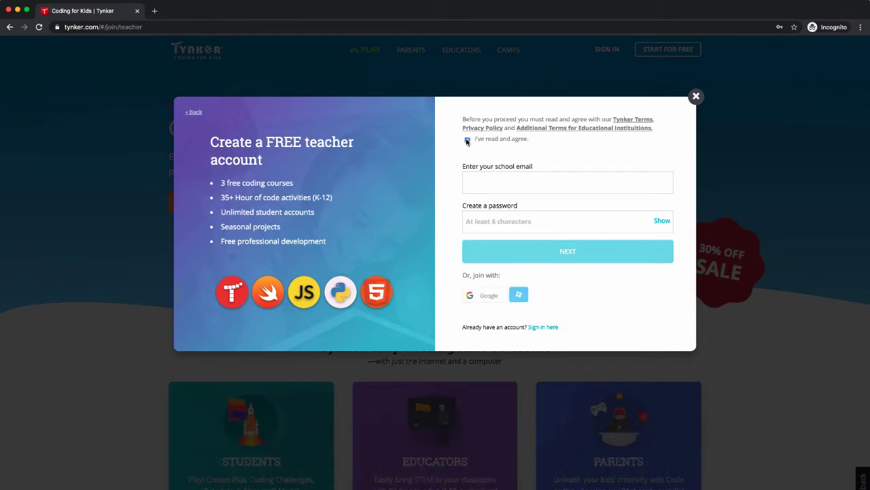
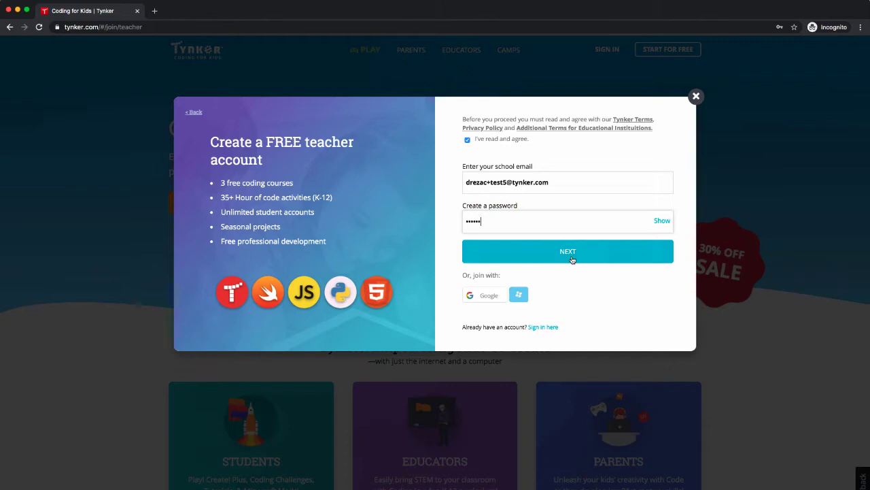
- Continue to the name step and enter the teacher name Daniel _tesst
{"action": "left_click", "coordinate": [569, 251]}
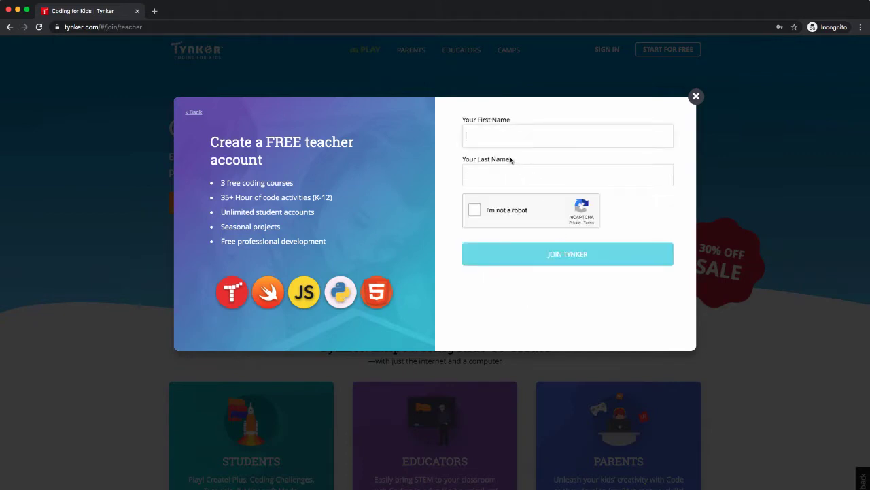
{"action": "type", "text": "Daniel"}
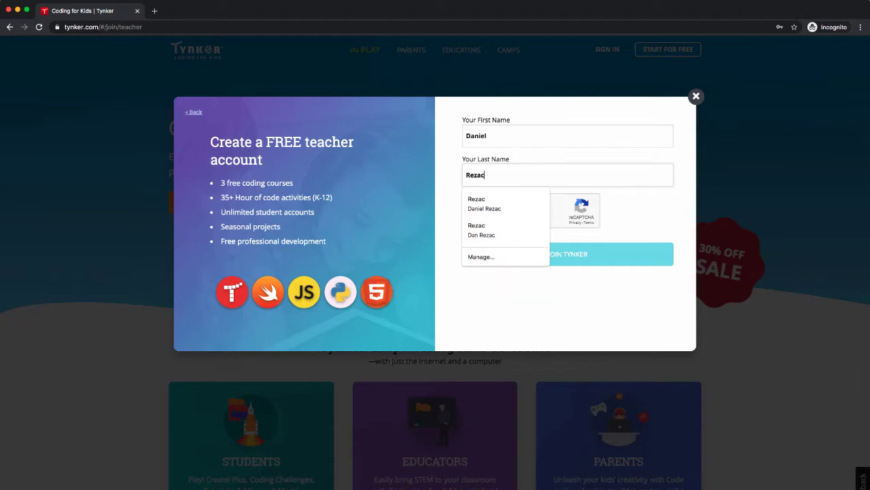
{"action": "type", "text": "_tesst"}
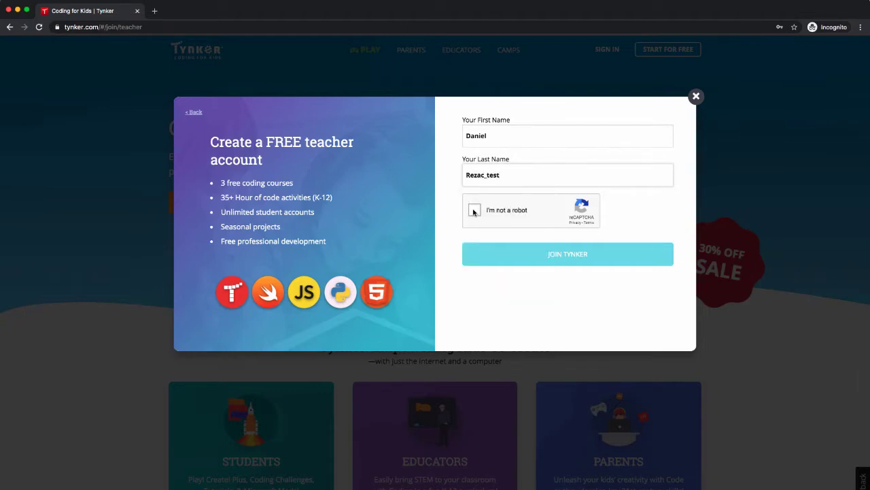
- Pass the robot check by marking the car images and join Tynker as a teacher
{"action": "left_click", "coordinate": [473, 210]}
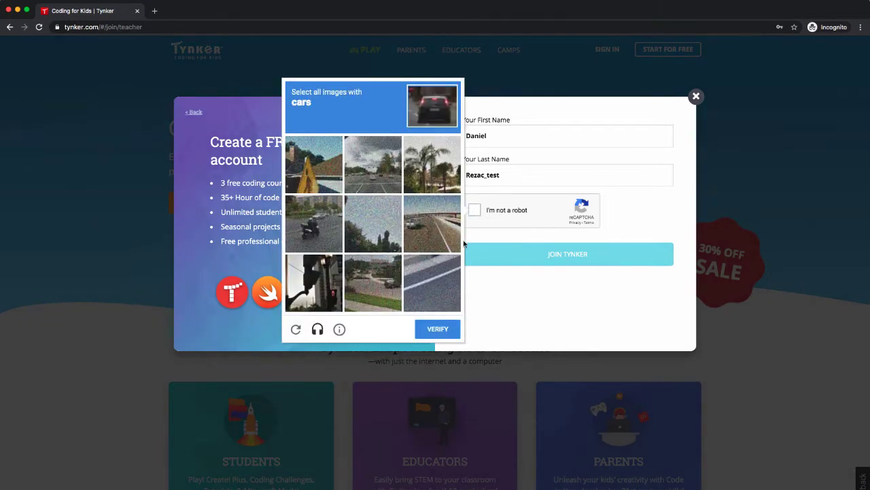
{"action": "mouse_move", "coordinate": [388, 188]}
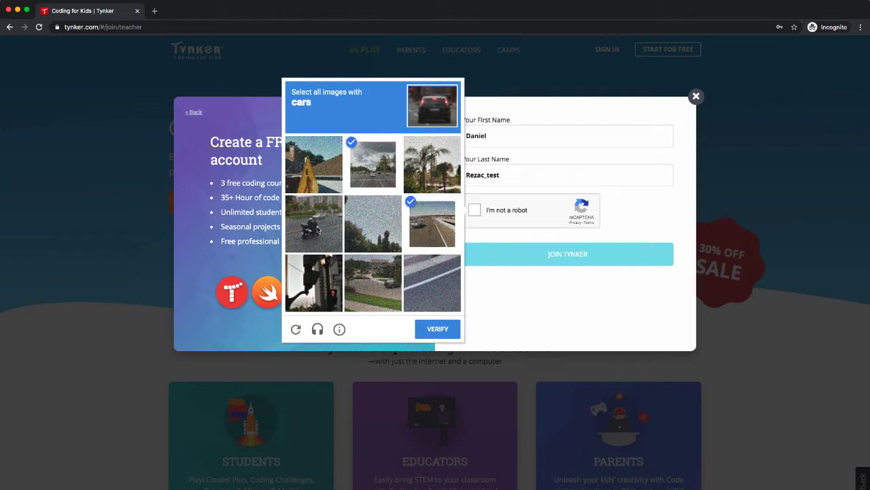
{"action": "left_click", "coordinate": [312, 223]}
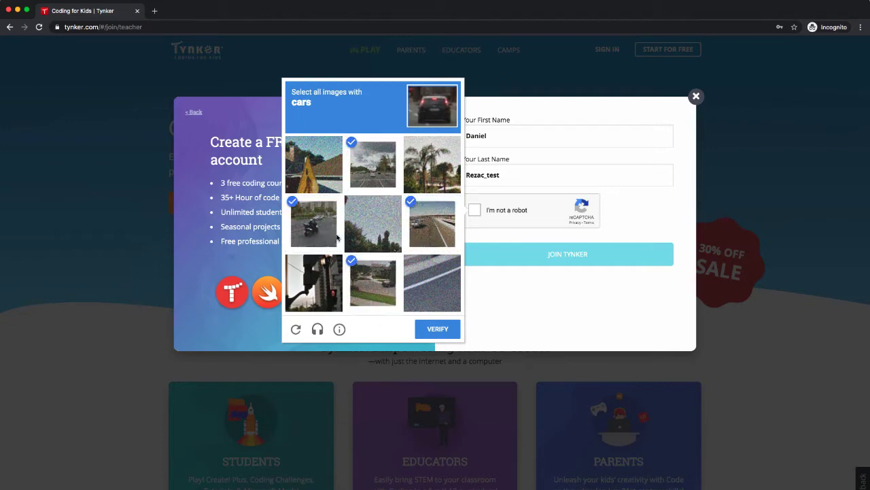
{"action": "left_click", "coordinate": [438, 327]}
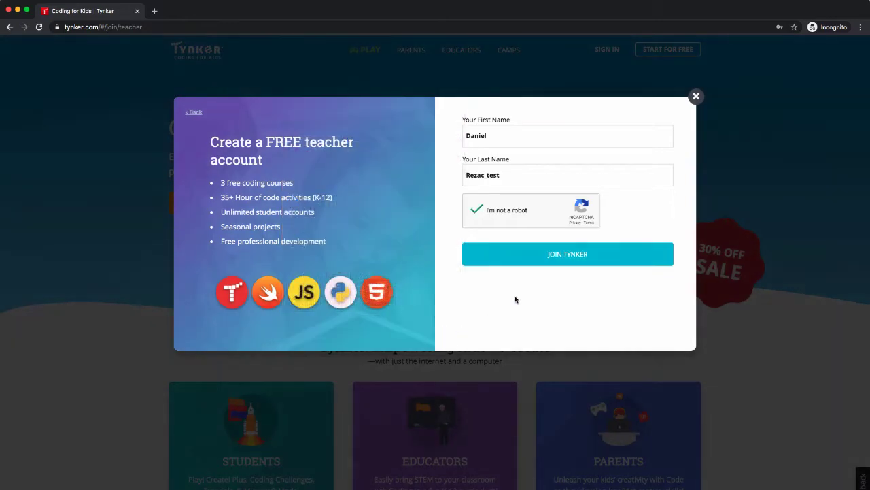
{"action": "left_click", "coordinate": [567, 254]}
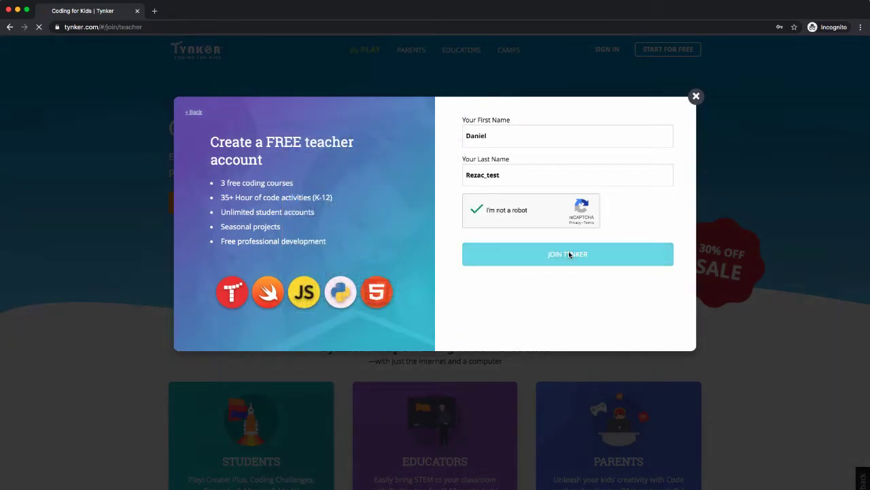
{"action": "left_click", "coordinate": [567, 254]}
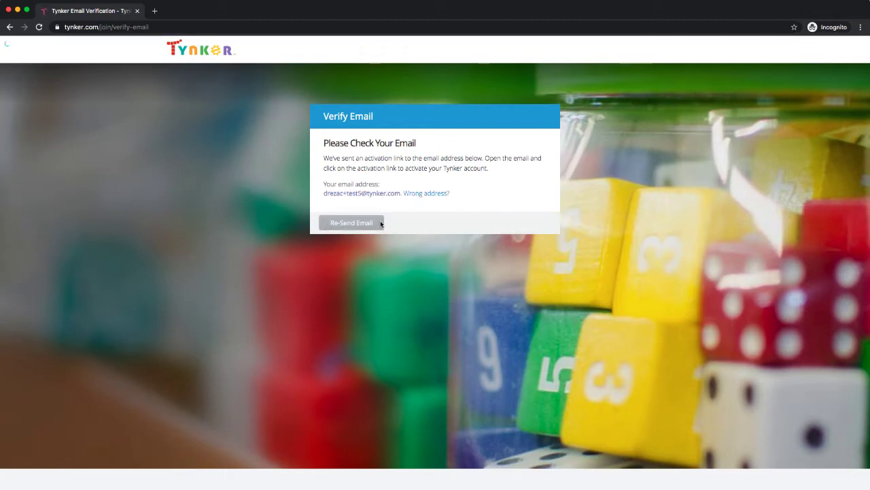
{"action": "mouse_move", "coordinate": [433, 226]}
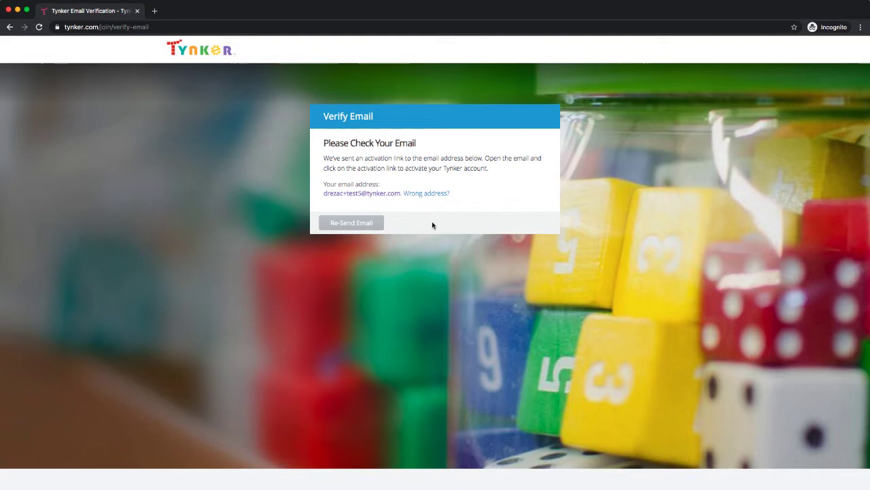
{"action": "mouse_move", "coordinate": [421, 262]}
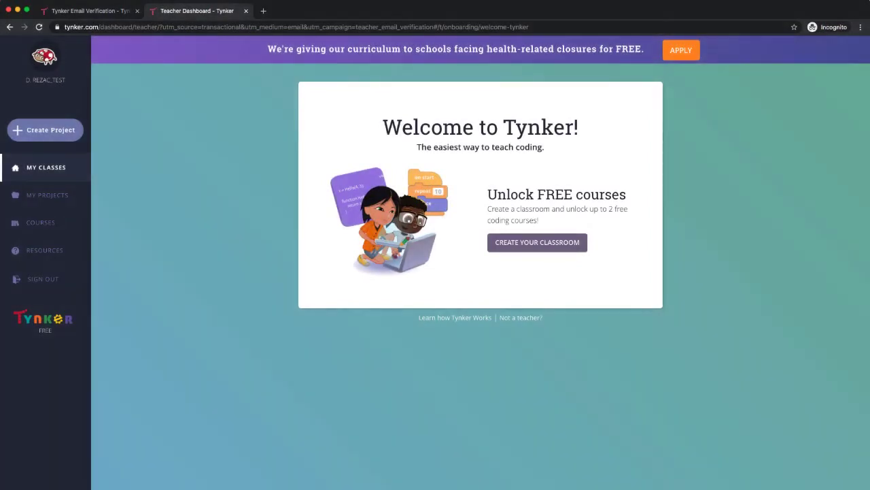
{"action": "mouse_move", "coordinate": [130, 181]}
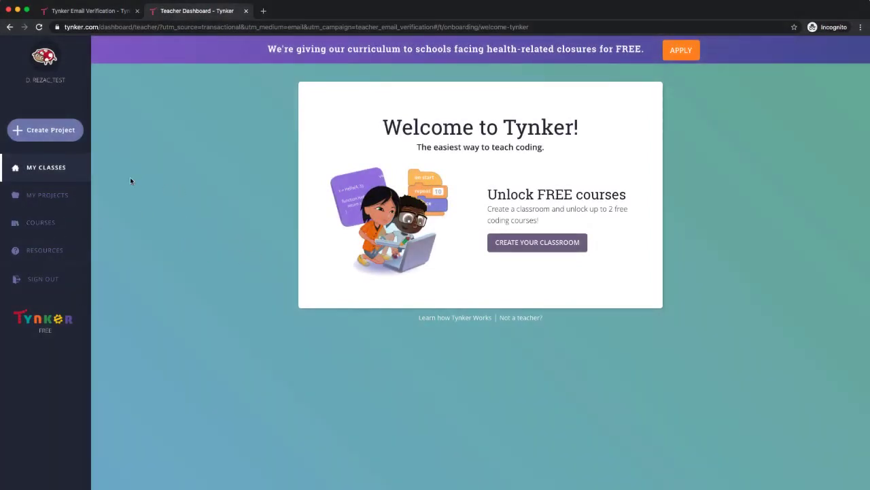
{"action": "mouse_move", "coordinate": [438, 318]}
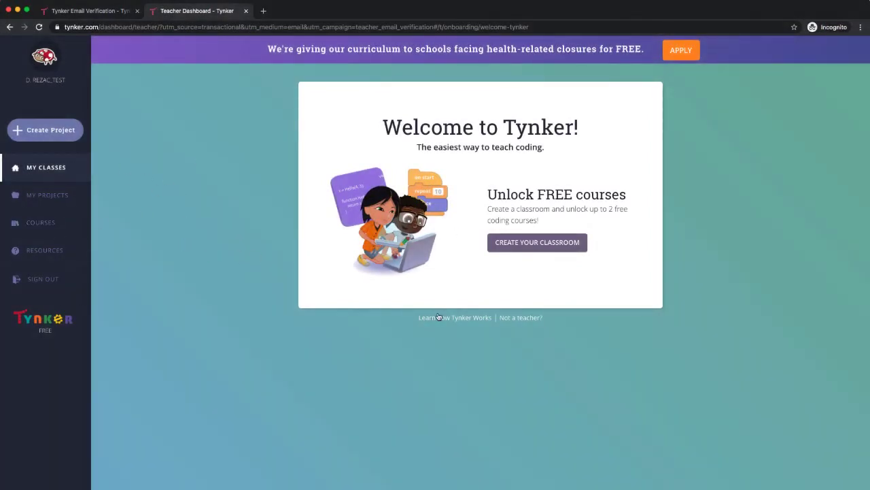
{"action": "mouse_move", "coordinate": [331, 276]}
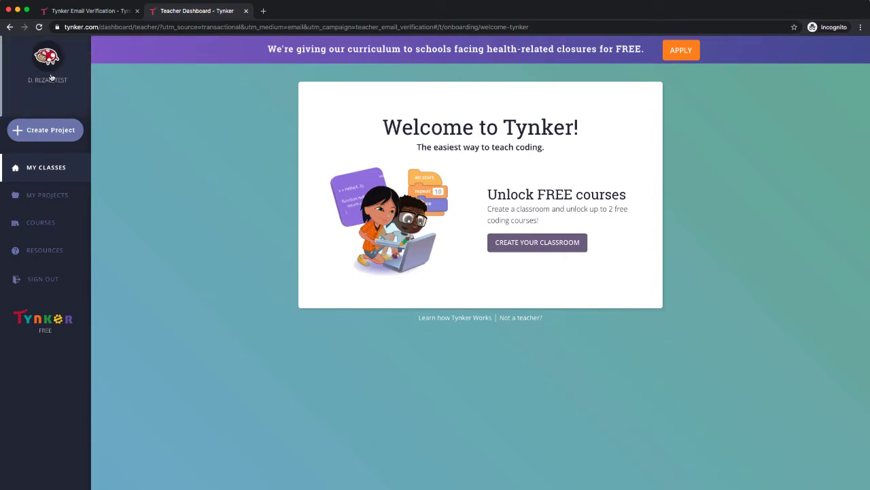
- Go to account settings and start editing the School Details
{"action": "left_click", "coordinate": [47, 61]}
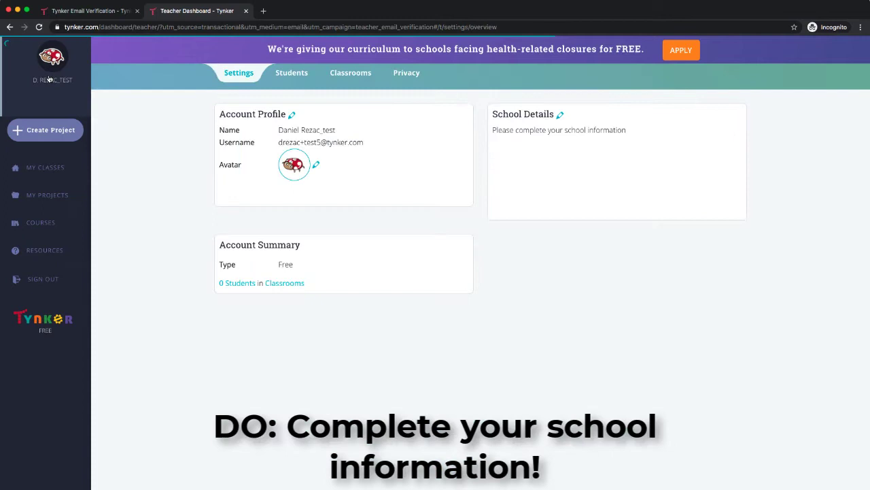
{"action": "mouse_move", "coordinate": [560, 120]}
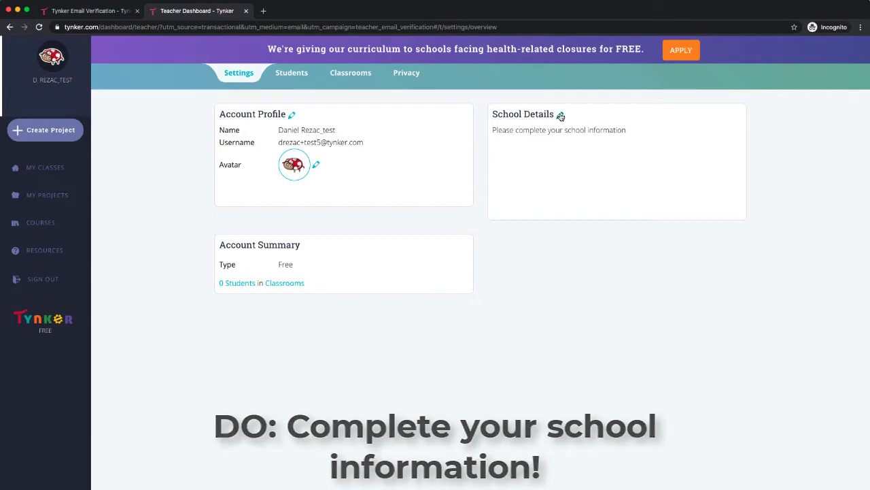
{"action": "left_click", "coordinate": [560, 115]}
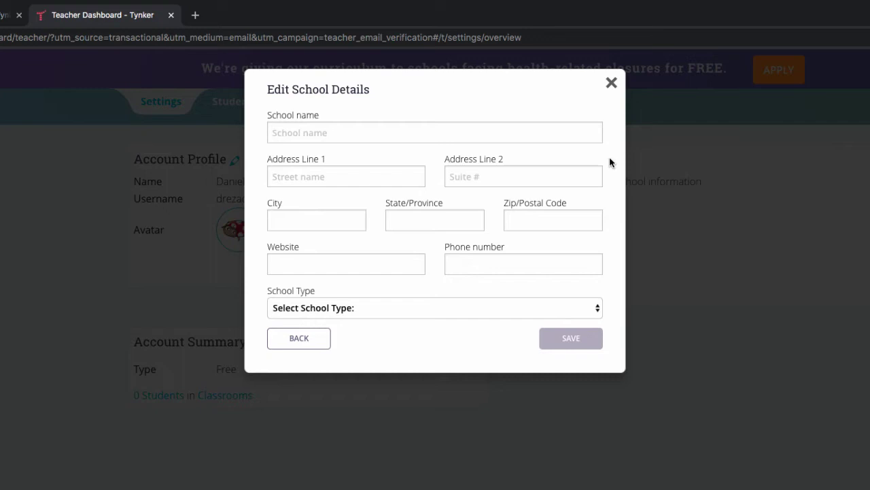
- Search the school name and pick Fox Chase Elementary School in Oswego, IL
{"action": "left_click", "coordinate": [435, 132]}
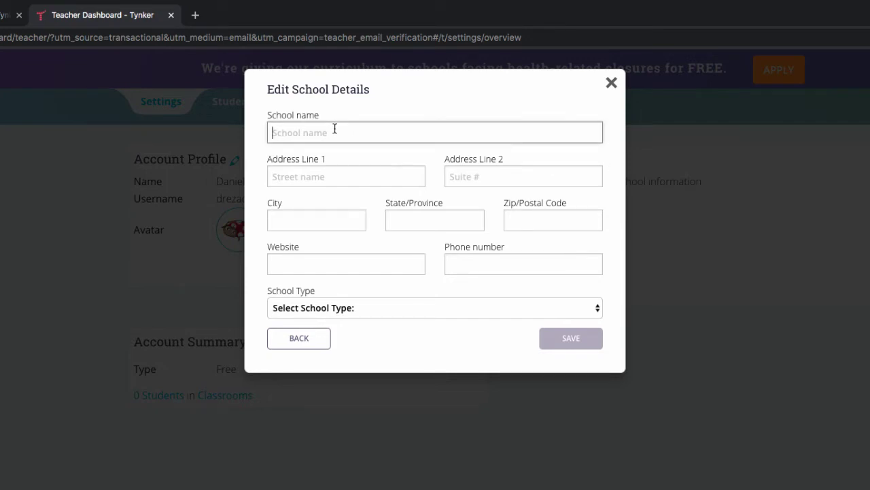
{"action": "type", "text": "choa"}
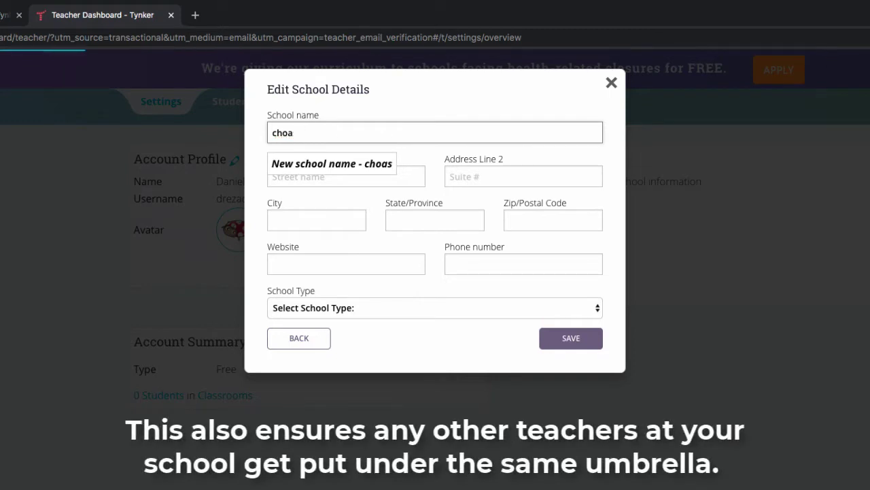
{"action": "type", "text": "chase"}
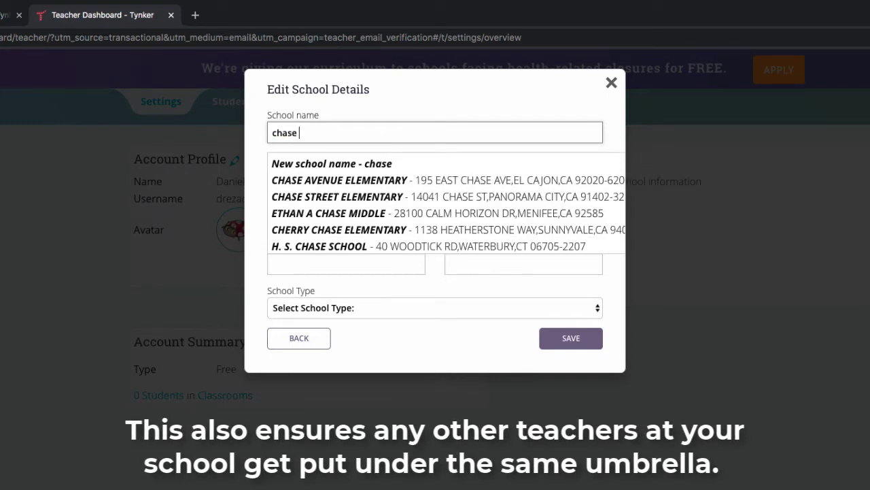
{"action": "type", "text": "elementr"}
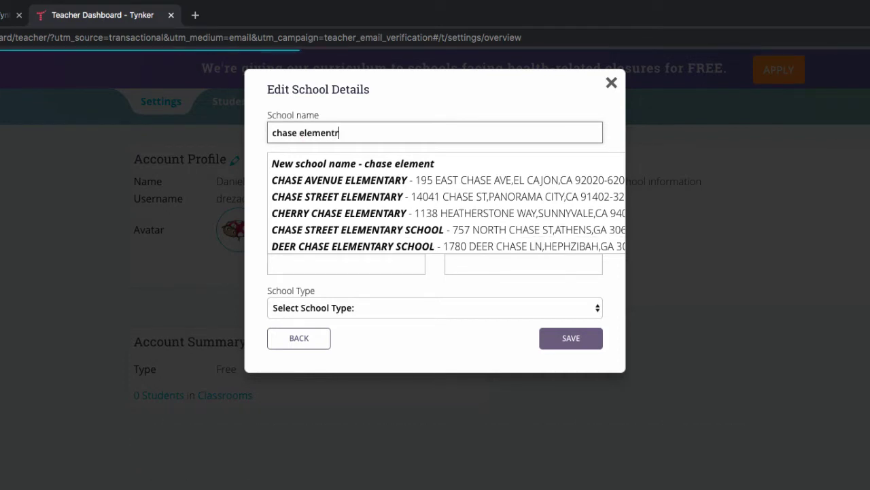
{"action": "type", "text": "ary"}
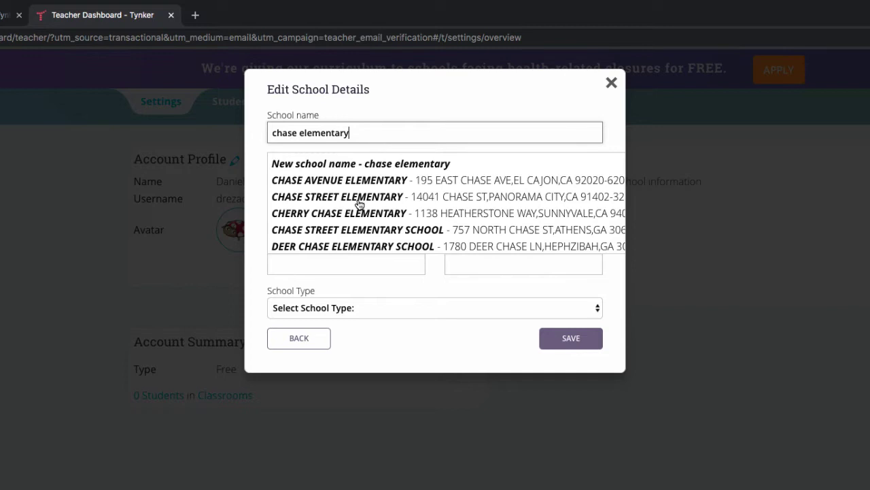
{"action": "scroll", "scroll_direction": "down", "scroll_amount": 3}
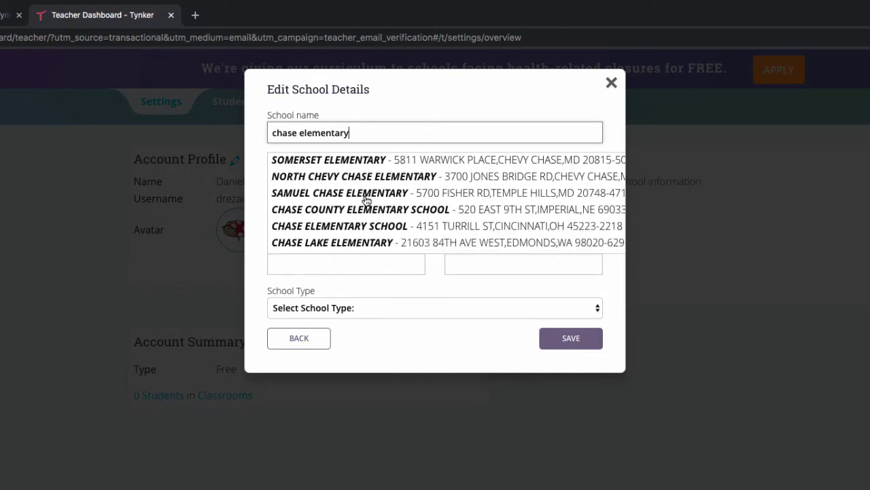
{"action": "scroll", "scroll_direction": "down", "scroll_amount": 3}
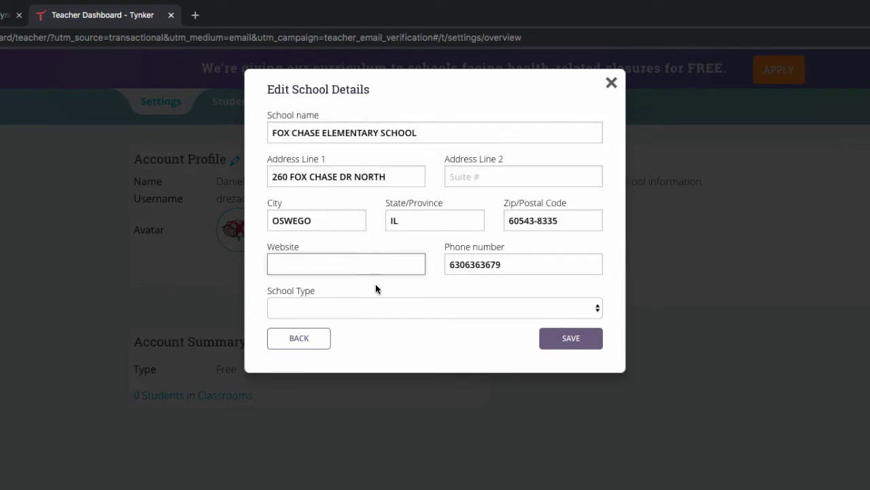
- Set the school type to Elementary and close the school details form
{"action": "left_click", "coordinate": [434, 308]}
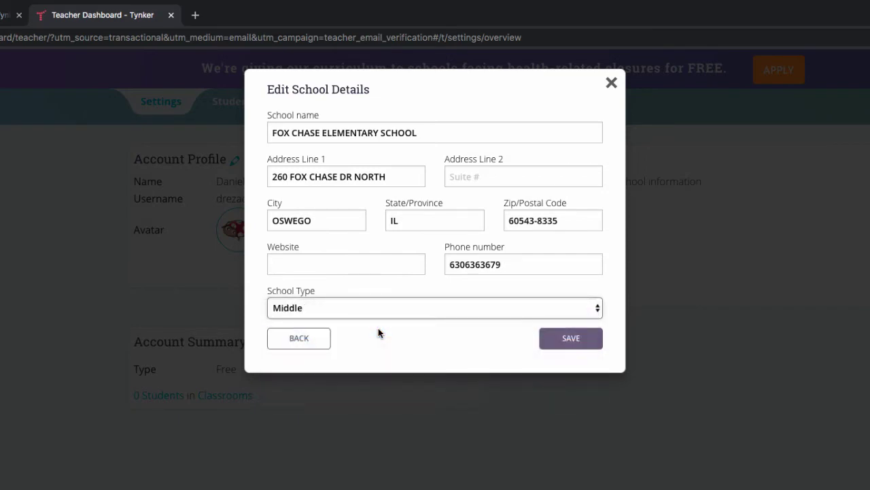
{"action": "left_click", "coordinate": [435, 307]}
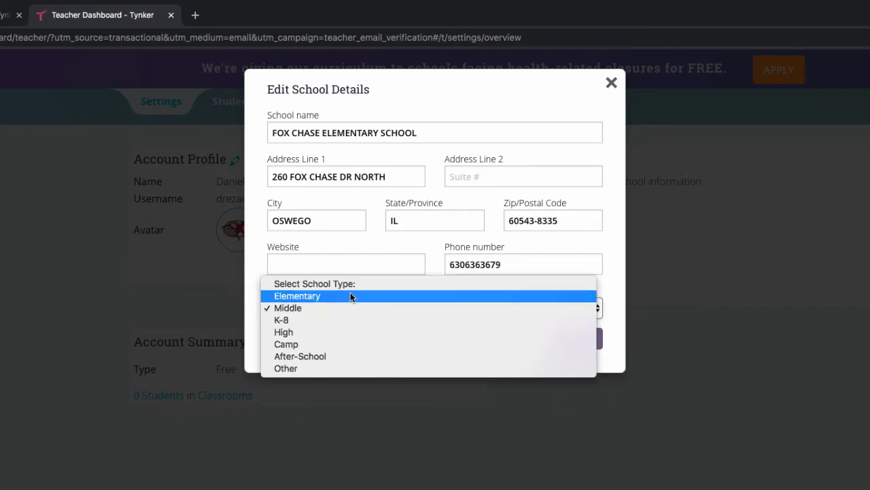
{"action": "left_click", "coordinate": [297, 295]}
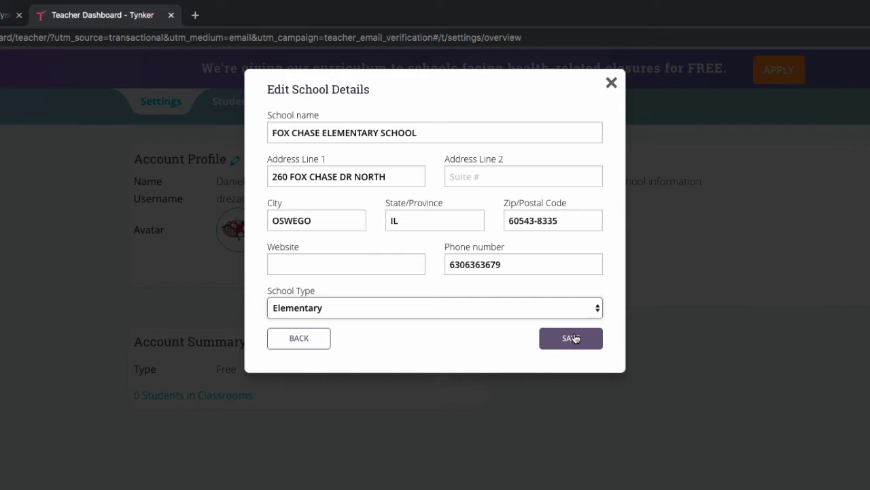
{"action": "mouse_move", "coordinate": [476, 106]}
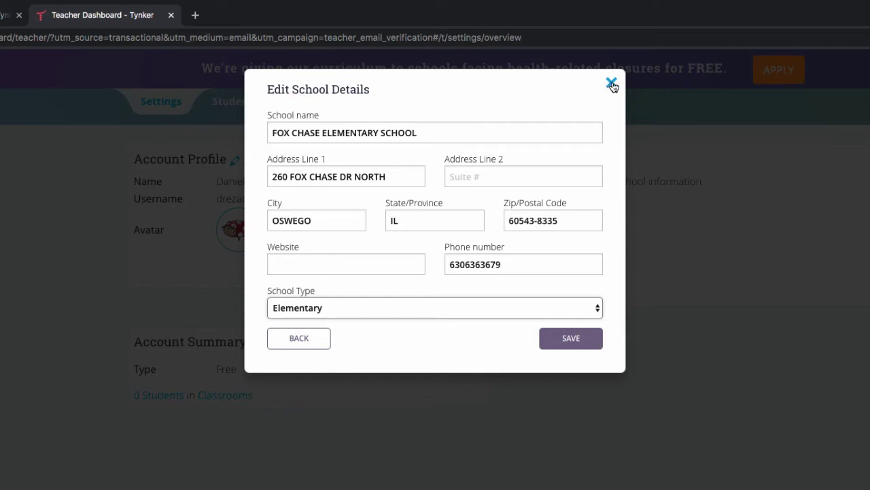
{"action": "left_click", "coordinate": [610, 83]}
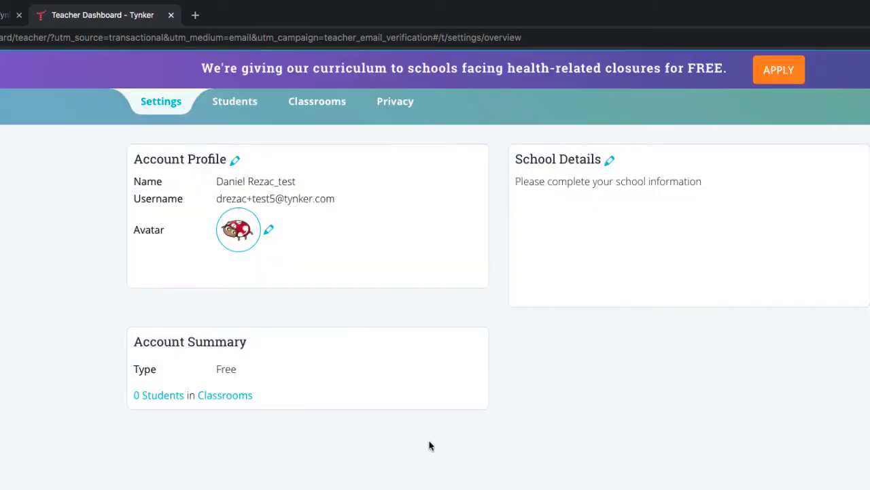
{"action": "mouse_move", "coordinate": [117, 430]}
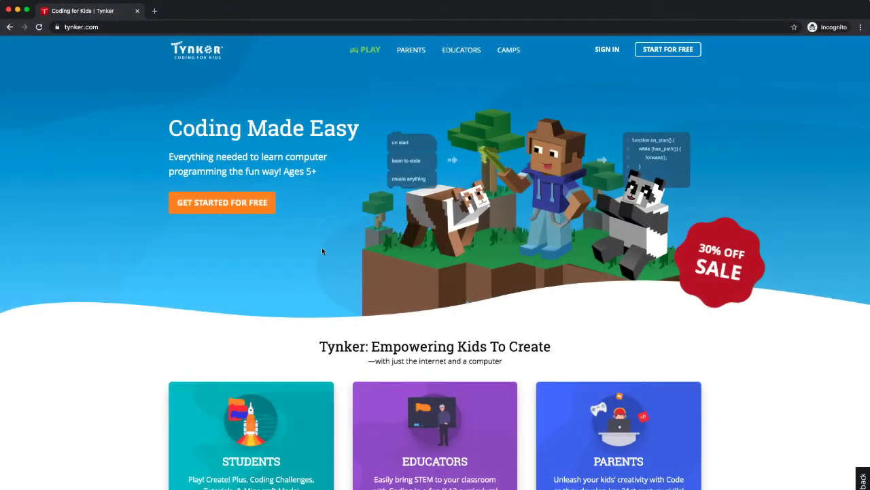
- Start a new free Tynker sign-up as a Teacher
{"action": "left_click", "coordinate": [667, 49]}
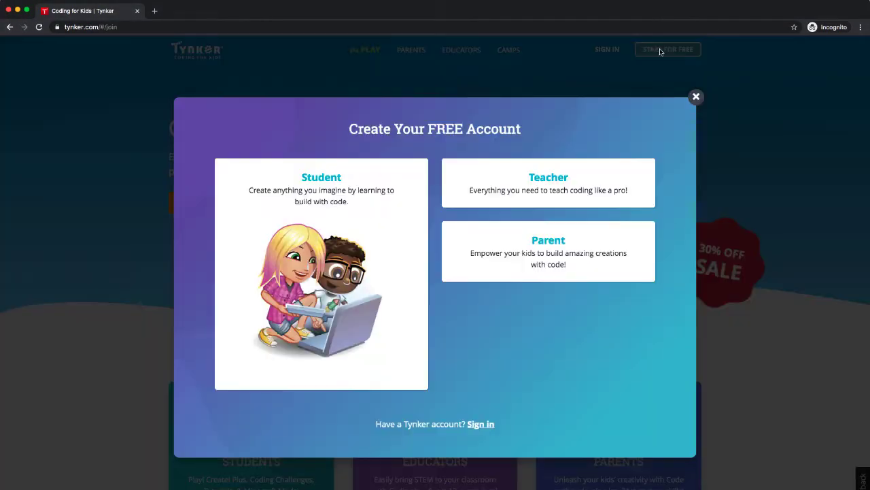
{"action": "left_click", "coordinate": [697, 96]}
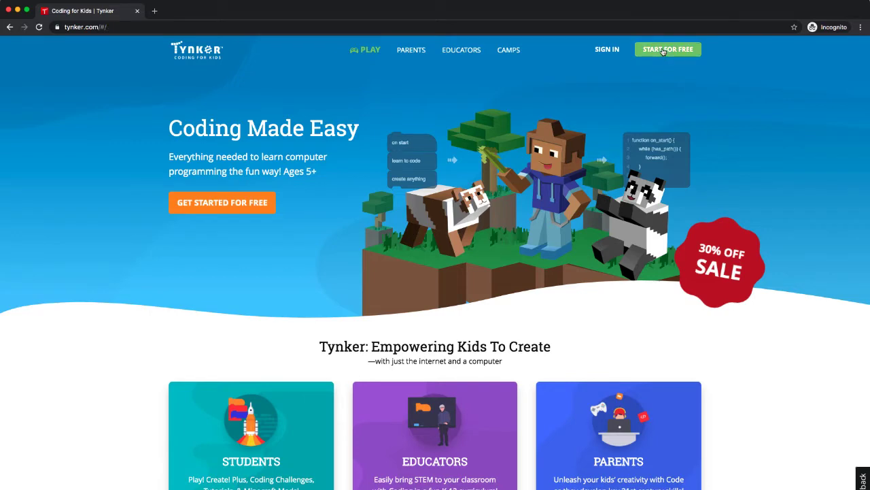
{"action": "left_click", "coordinate": [666, 49]}
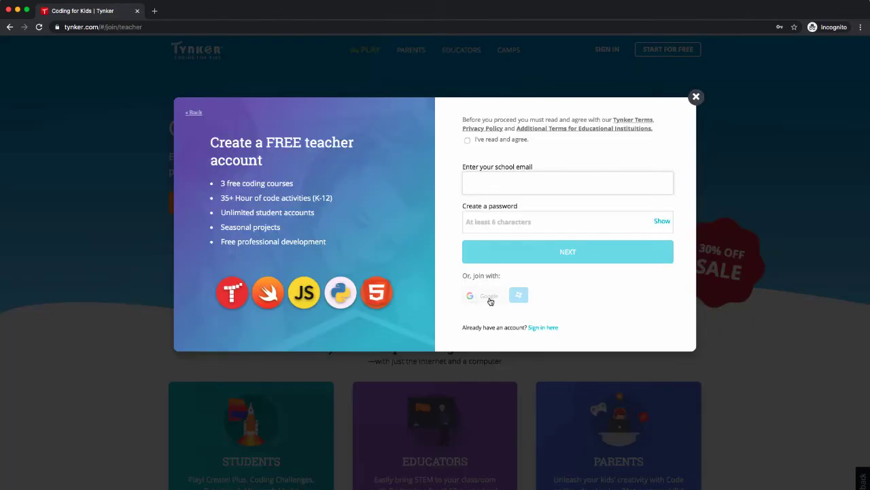
{"action": "mouse_move", "coordinate": [479, 300]}
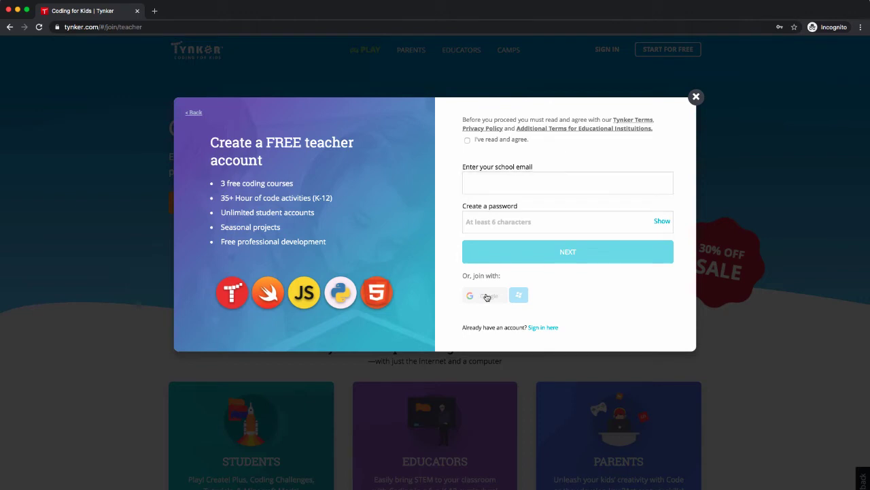
- Choose Google sign-in, agree to the terms and move to the Google email field
{"action": "left_click", "coordinate": [468, 139]}
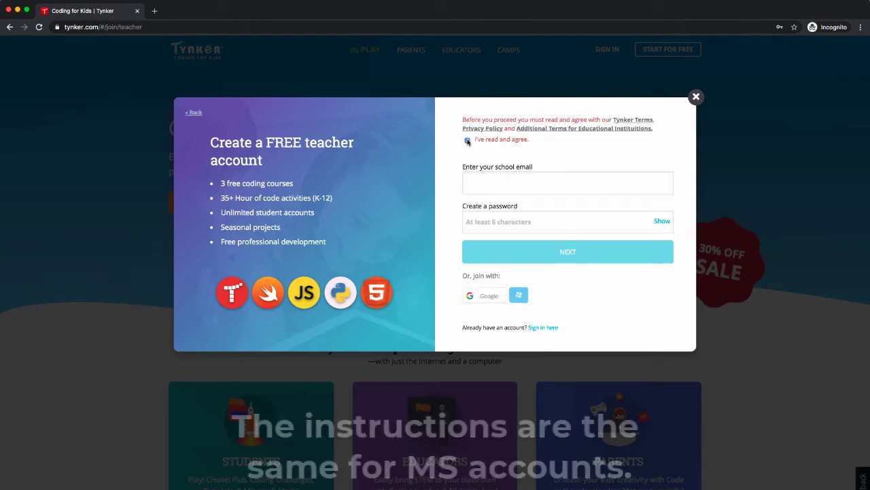
{"action": "left_click", "coordinate": [468, 139]}
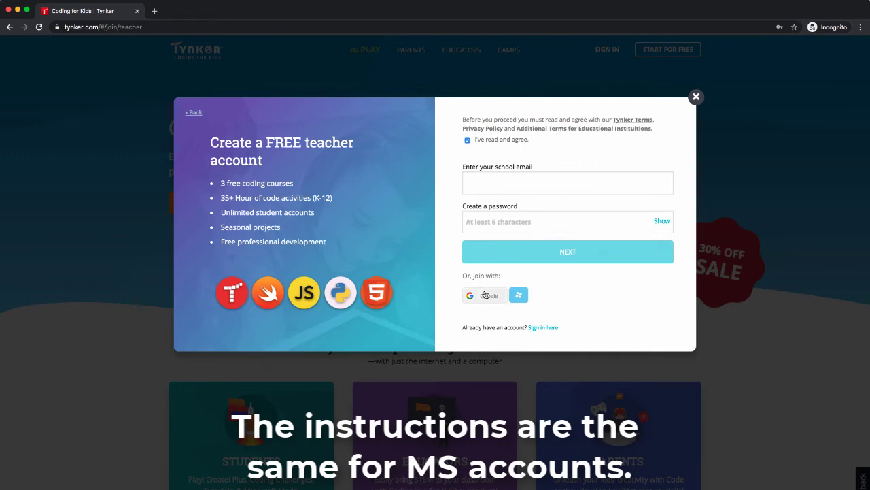
{"action": "left_click", "coordinate": [485, 294]}
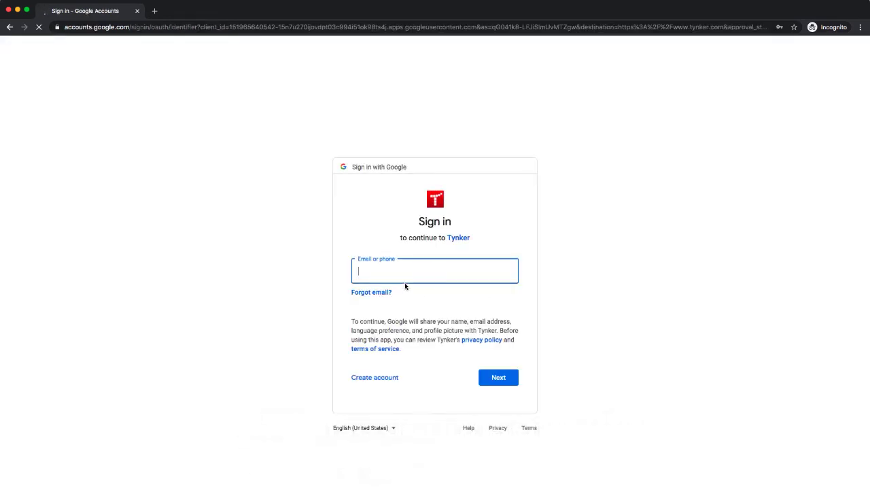
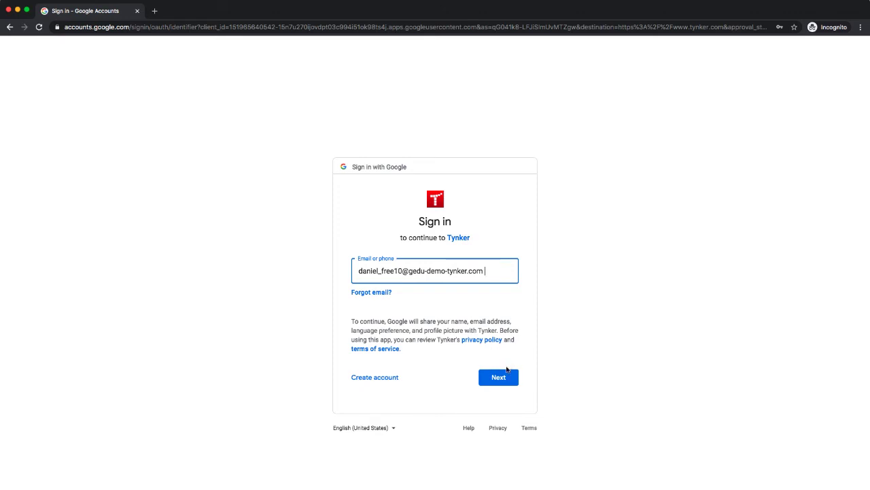
{"action": "left_click", "coordinate": [498, 376]}
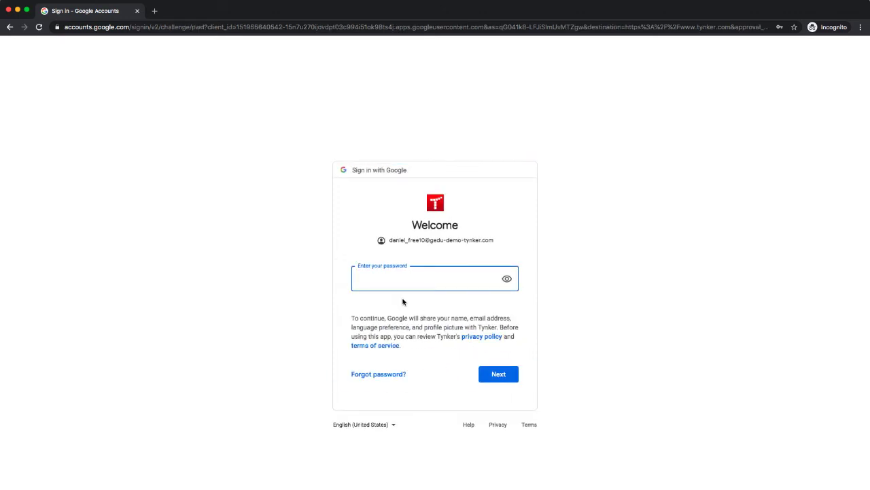
{"action": "type", "text": "password"}
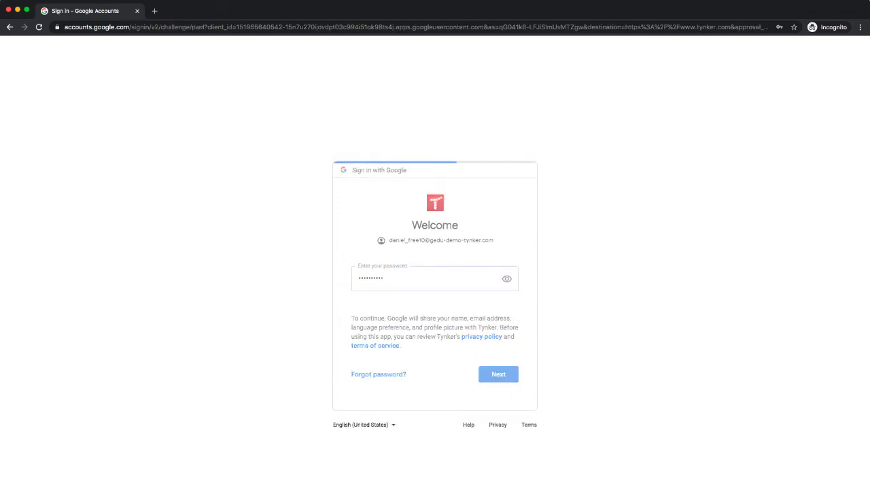
{"action": "left_click", "coordinate": [497, 373]}
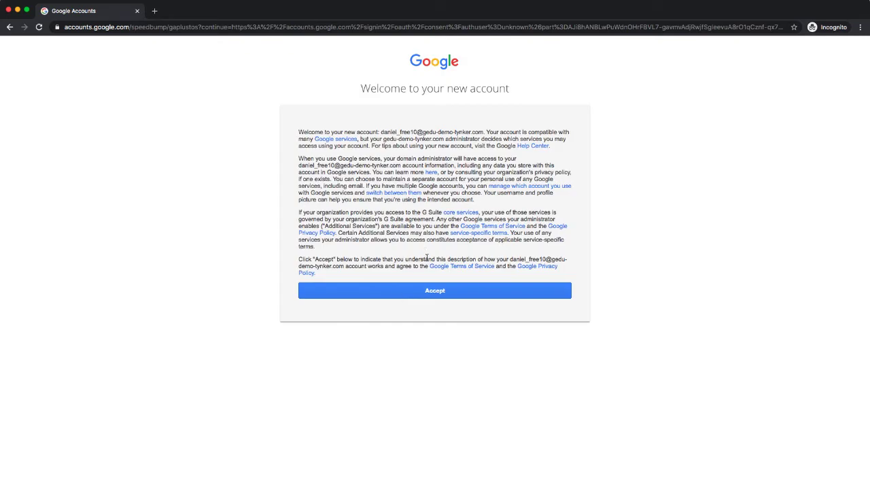
{"action": "left_click", "coordinate": [435, 291]}
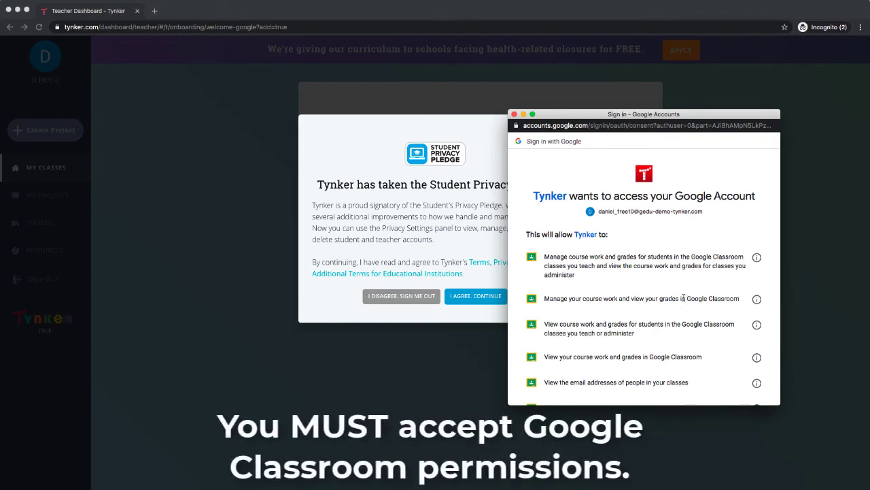
{"action": "mouse_move", "coordinate": [726, 312]}
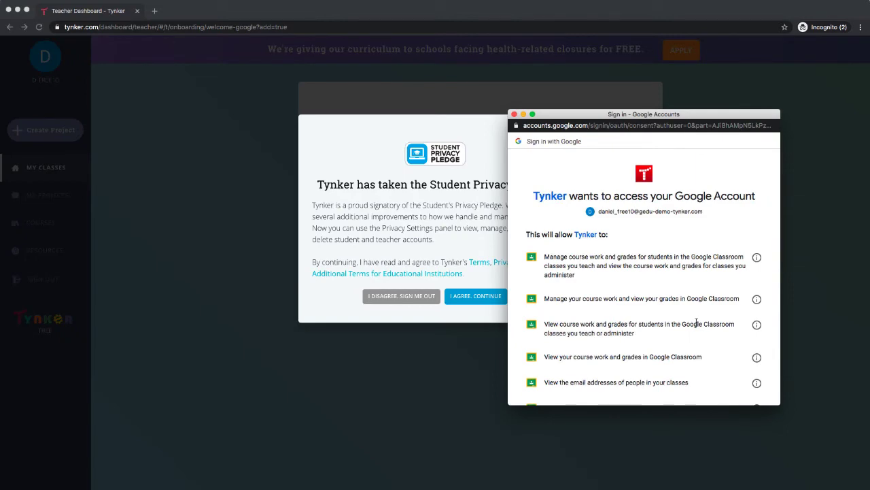
- Review the permission list and allow Tynker access to Google Classroom
{"action": "scroll", "scroll_direction": "down", "scroll_amount": 3}
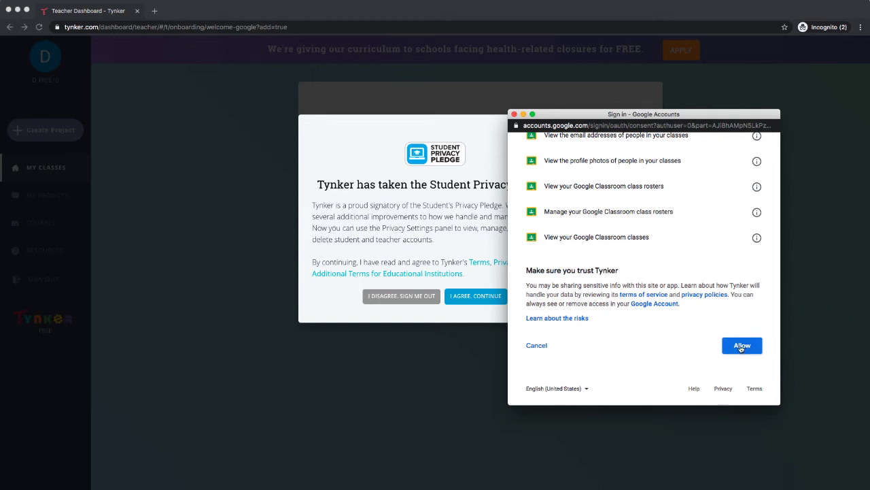
{"action": "left_click", "coordinate": [742, 345]}
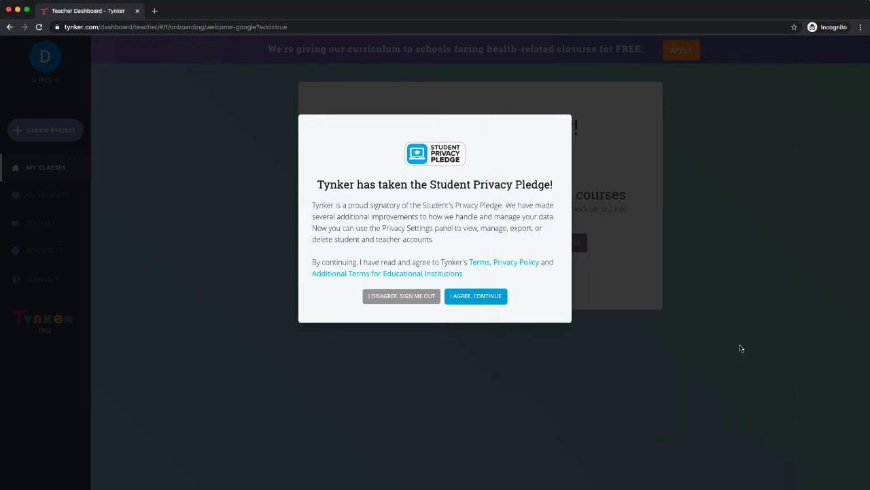
{"action": "mouse_move", "coordinate": [443, 248]}
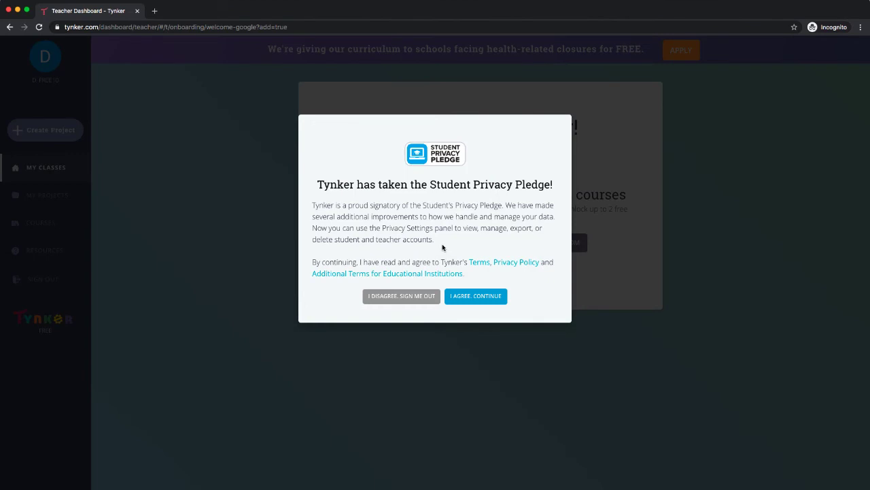
{"action": "mouse_move", "coordinate": [446, 261]}
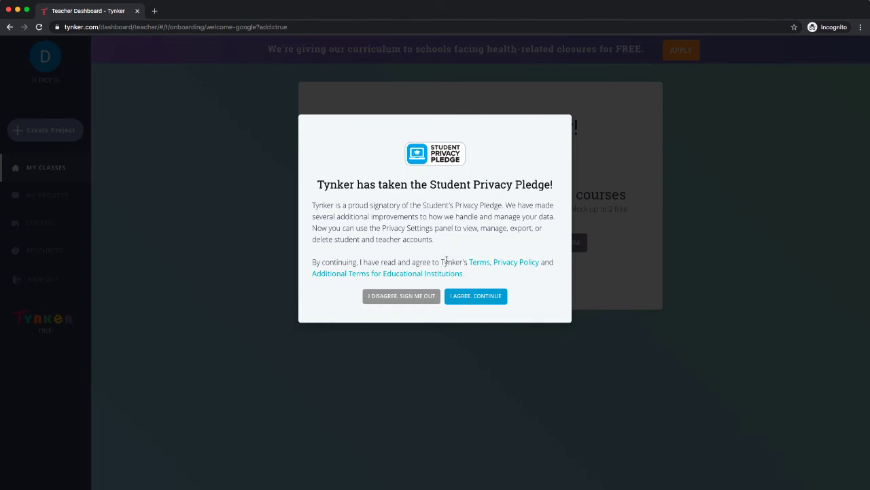
{"action": "mouse_move", "coordinate": [510, 294]}
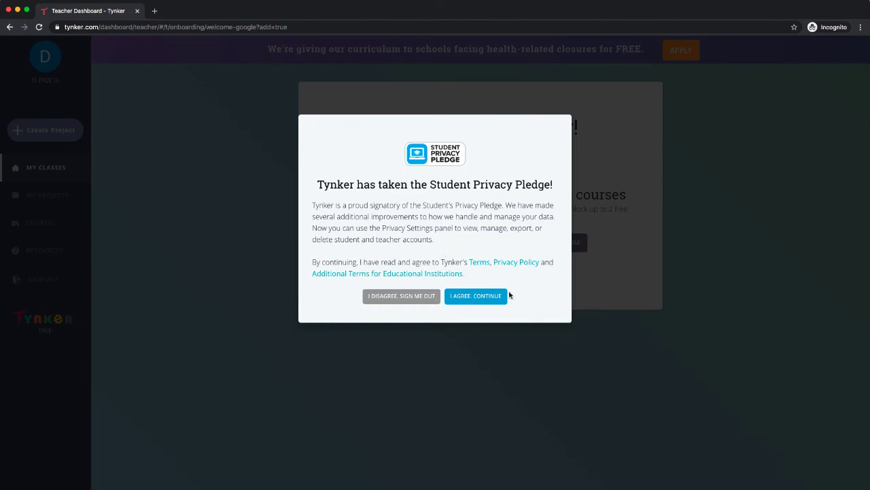
- Accept the Student Privacy Pledge and go to the teacher's account settings
{"action": "left_click", "coordinate": [476, 297]}
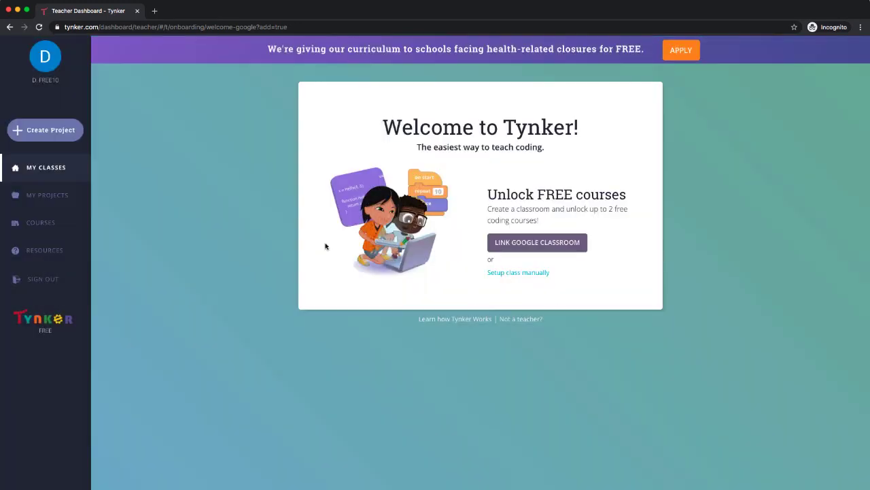
{"action": "mouse_move", "coordinate": [186, 196]}
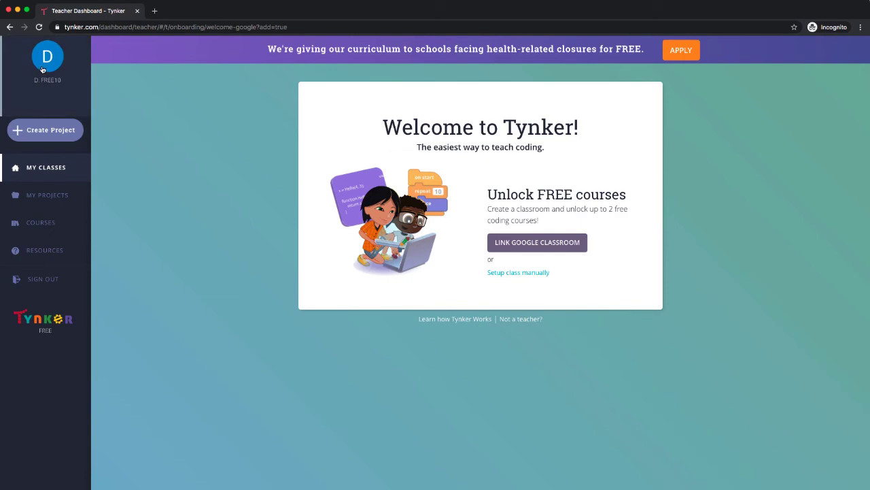
{"action": "left_click", "coordinate": [47, 55]}
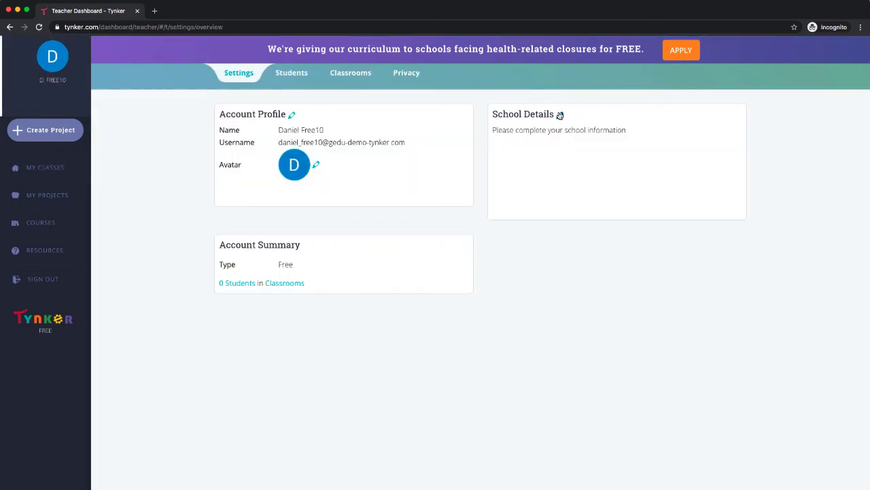
- Enter Lincoln Junior High School, Dolton, IL as a Middle school and close the form
{"action": "left_click", "coordinate": [560, 115]}
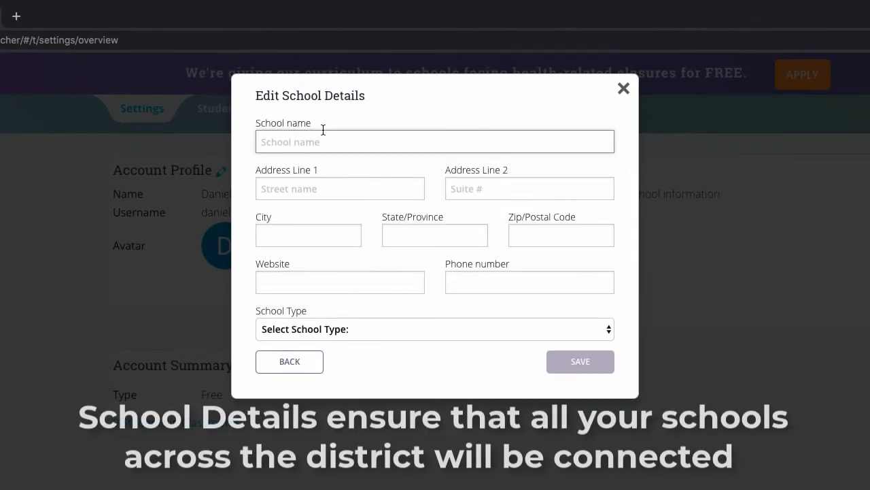
{"action": "type", "text": "lincoln"}
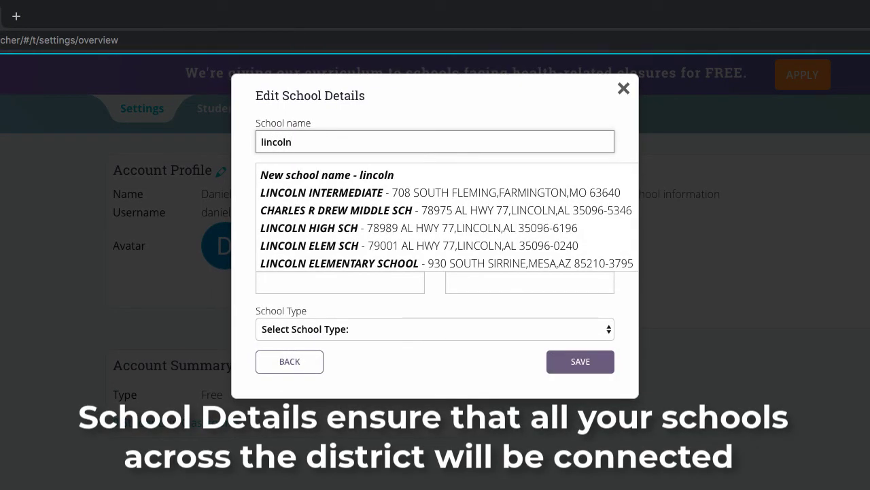
{"action": "type", "text": "juno"}
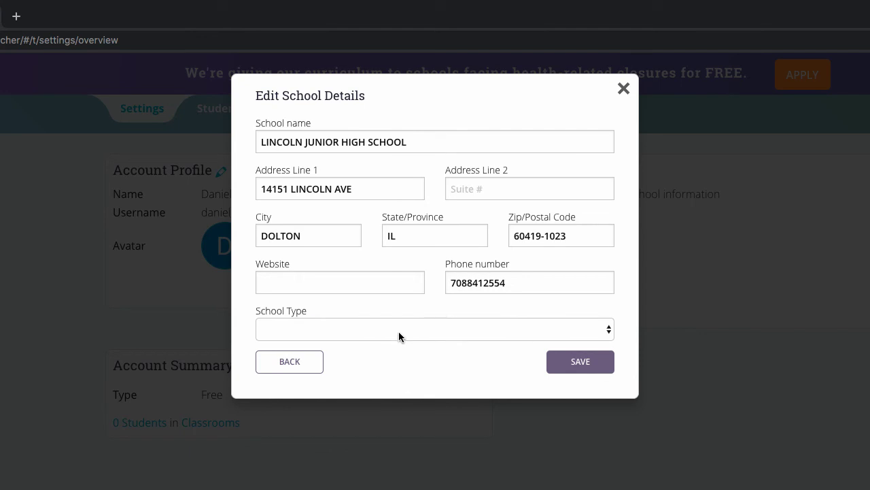
{"action": "left_click", "coordinate": [435, 330]}
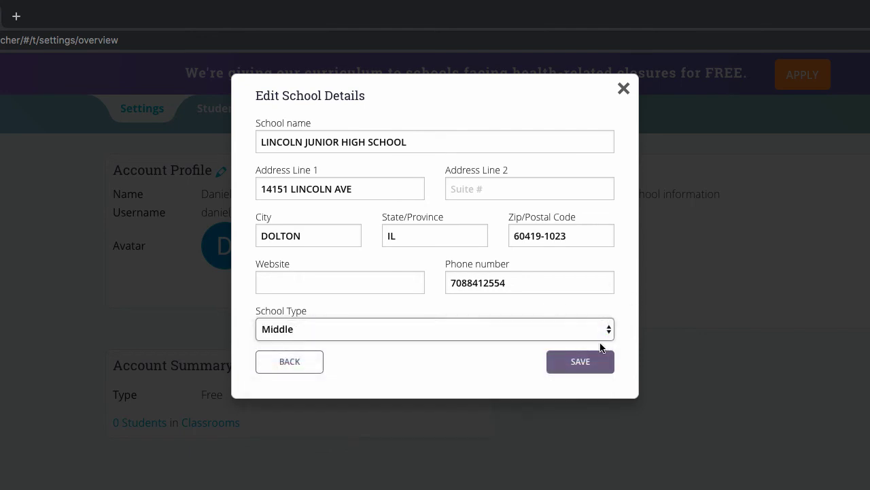
{"action": "mouse_move", "coordinate": [623, 88]}
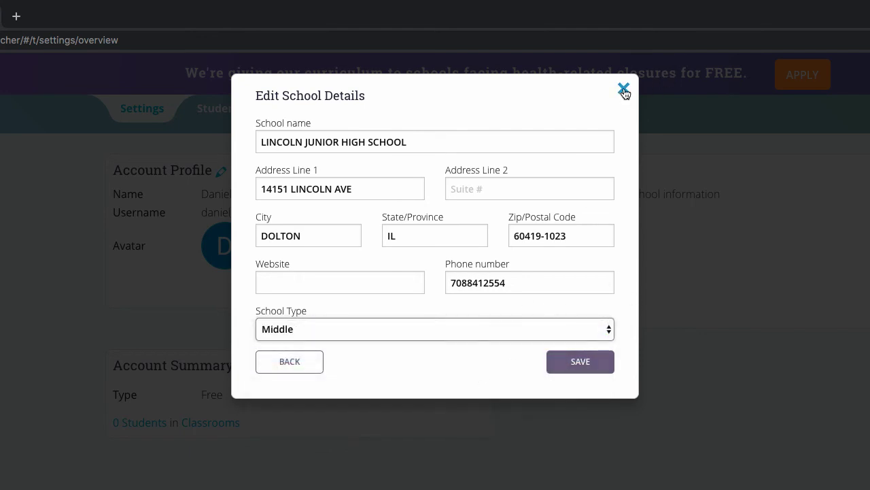
{"action": "left_click", "coordinate": [623, 90]}
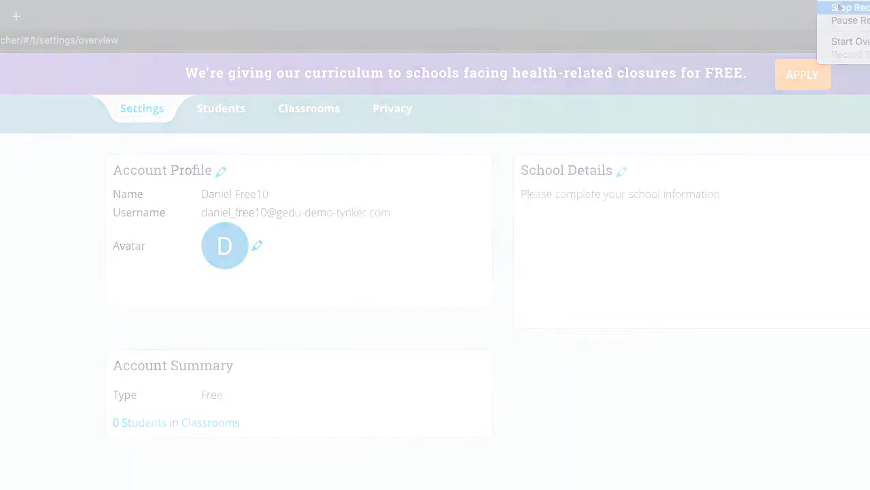